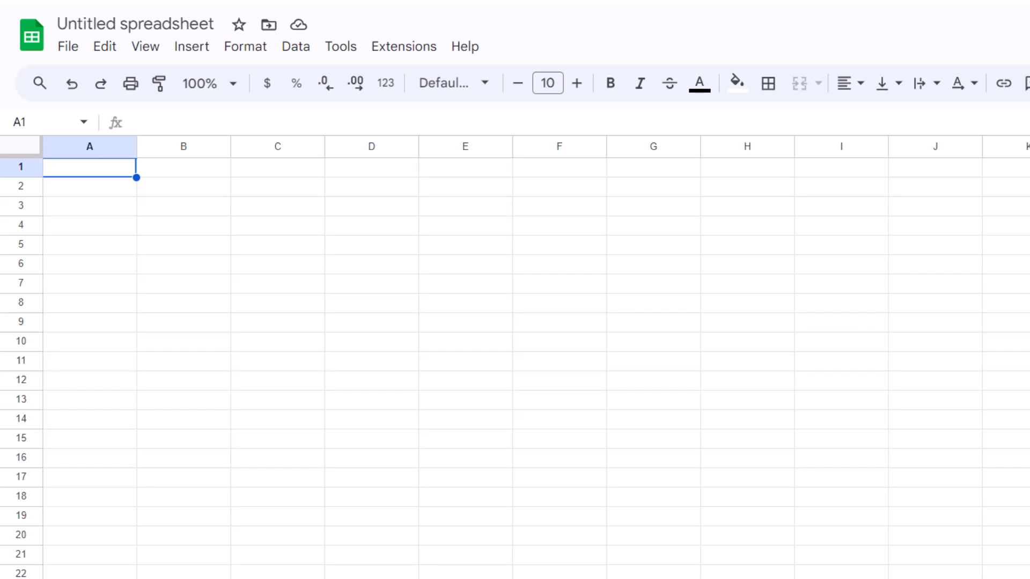
{"action": "mouse_move", "coordinate": [344, 254]}
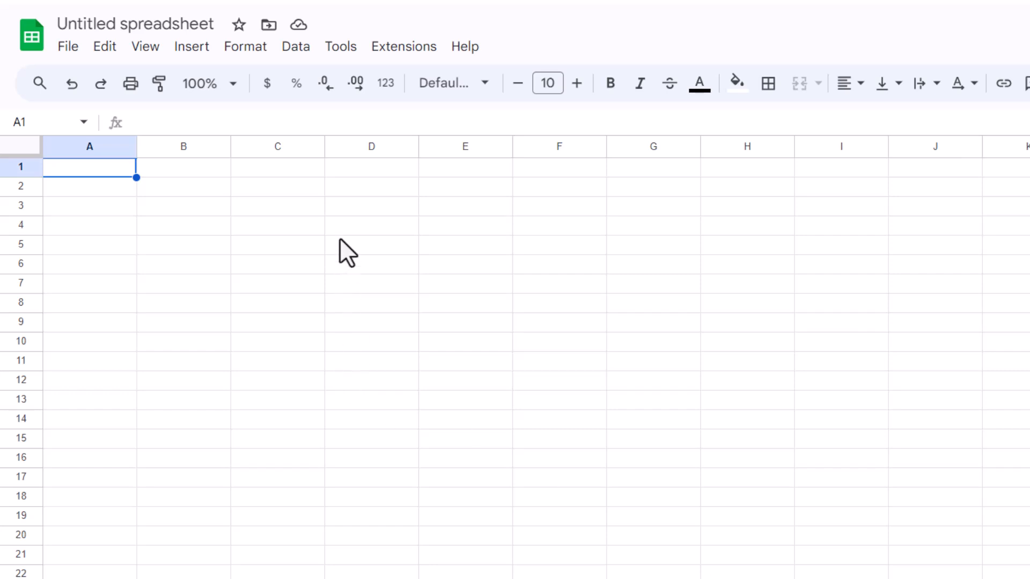
{"action": "mouse_move", "coordinate": [346, 244]}
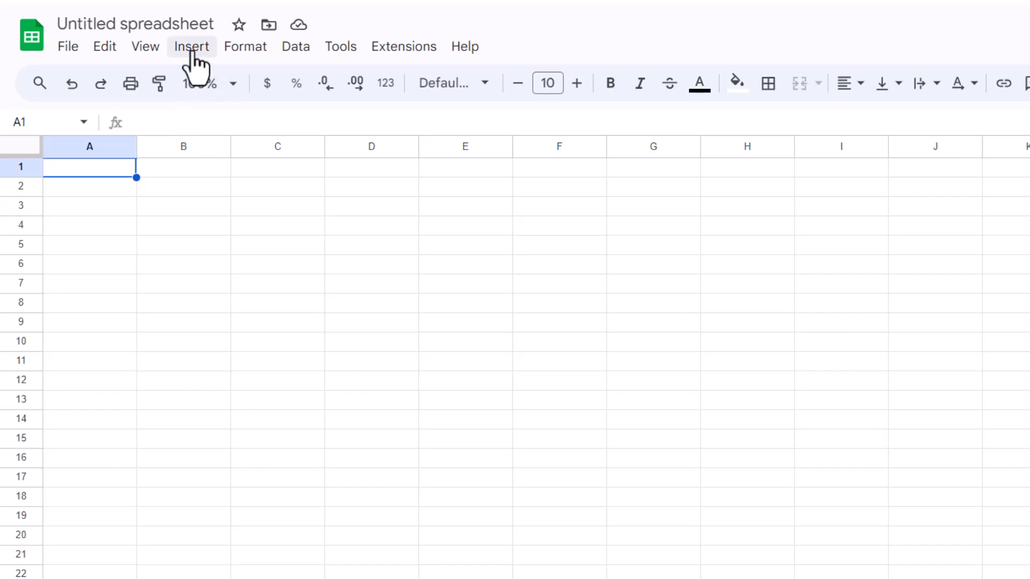
- Insert a drawing over the sheet and activate the Text box tool
{"action": "left_click", "coordinate": [191, 46]}
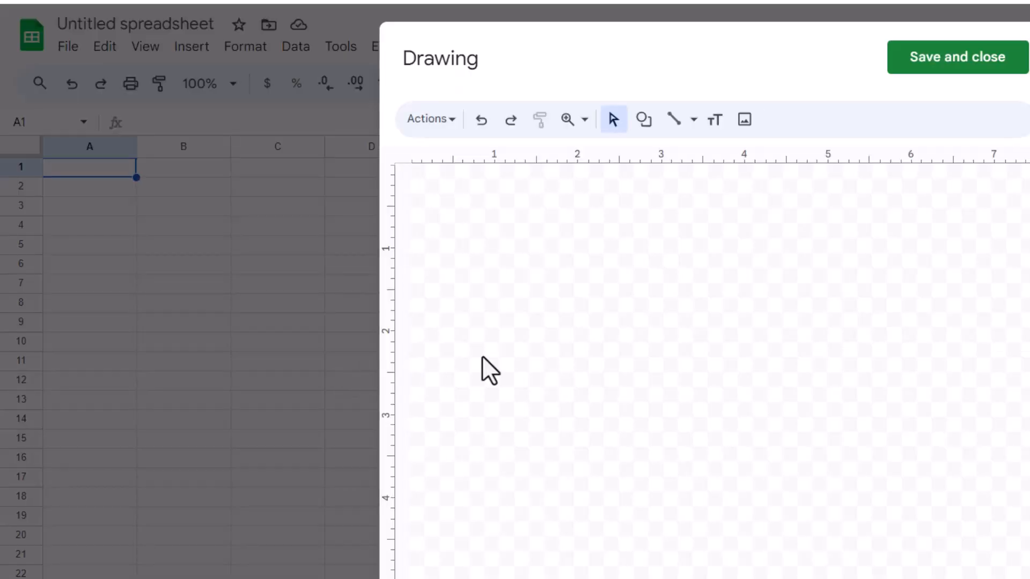
{"action": "mouse_move", "coordinate": [614, 347]}
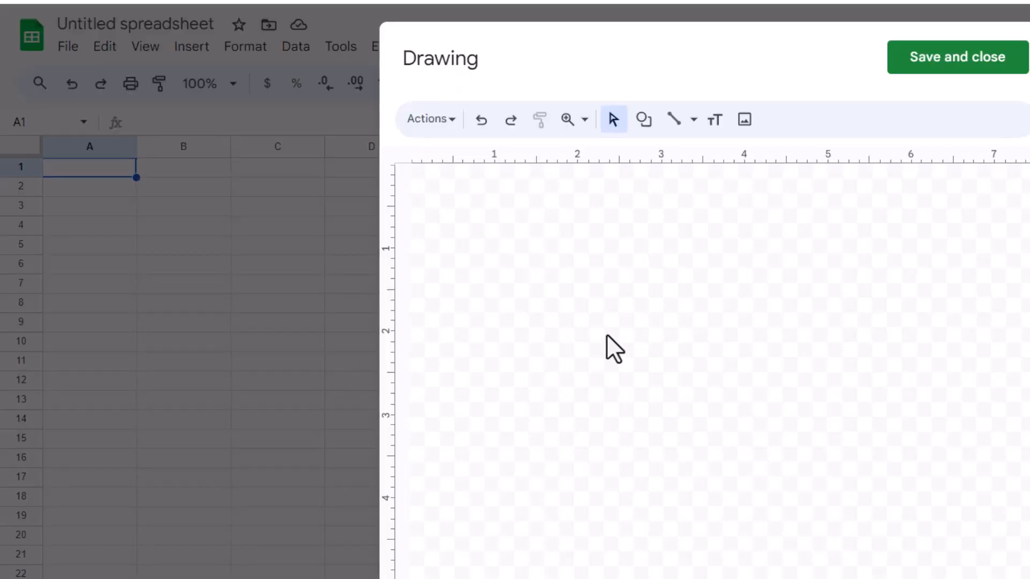
{"action": "mouse_move", "coordinate": [715, 119]}
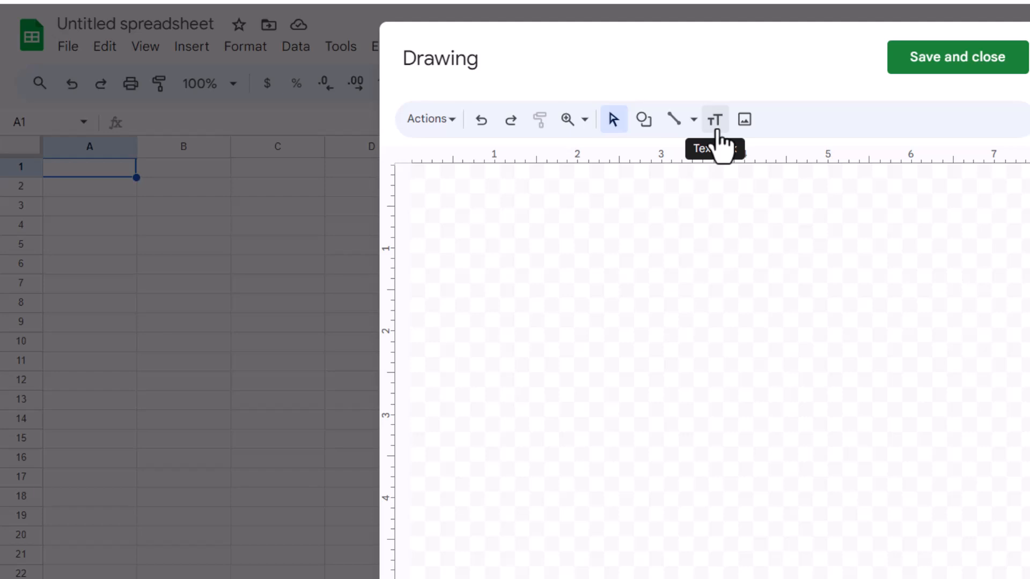
{"action": "left_click", "coordinate": [714, 119]}
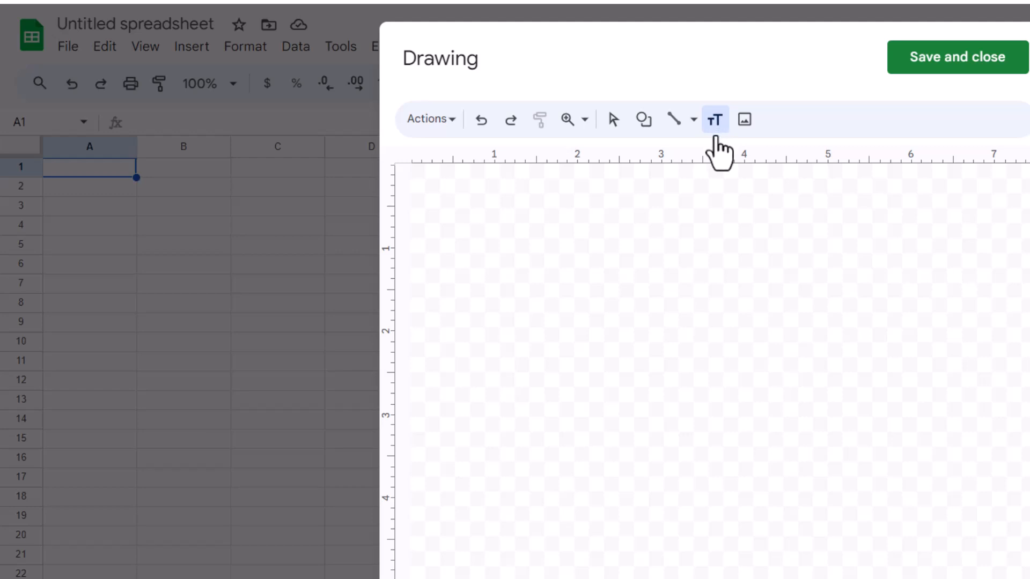
{"action": "left_click", "coordinate": [714, 119]}
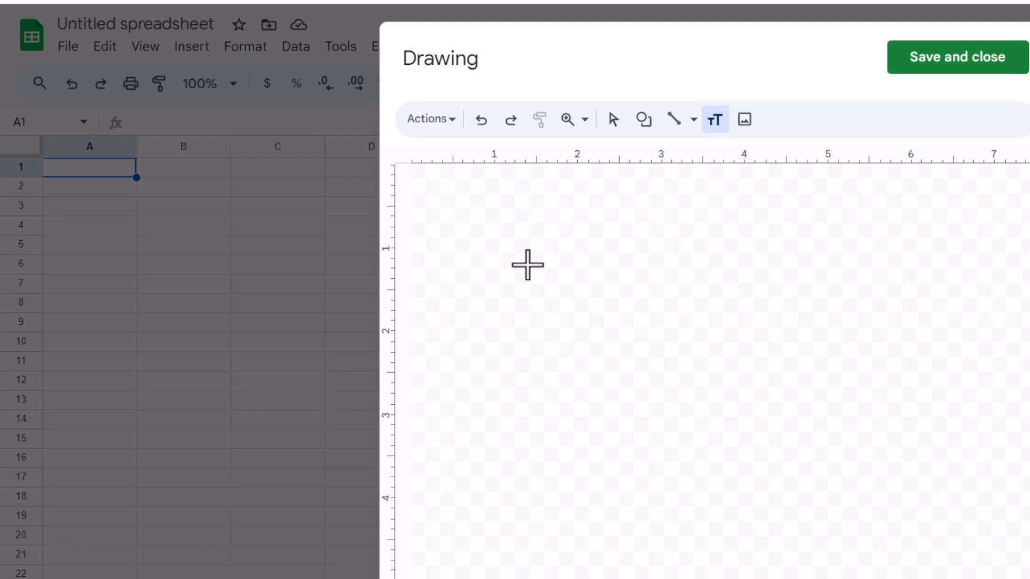
{"action": "mouse_move", "coordinate": [519, 248]}
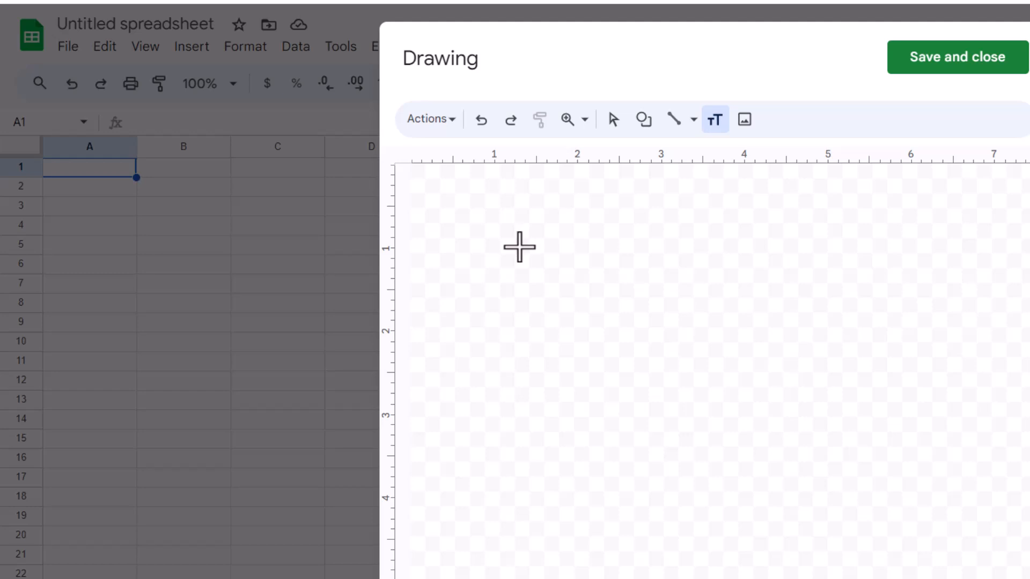
- Draw a text box near the canvas's upper left reading 'THIS IS A TEXT BOX'
{"action": "left_click_drag", "start_coordinate": [519, 248], "coordinate": [727, 327]}
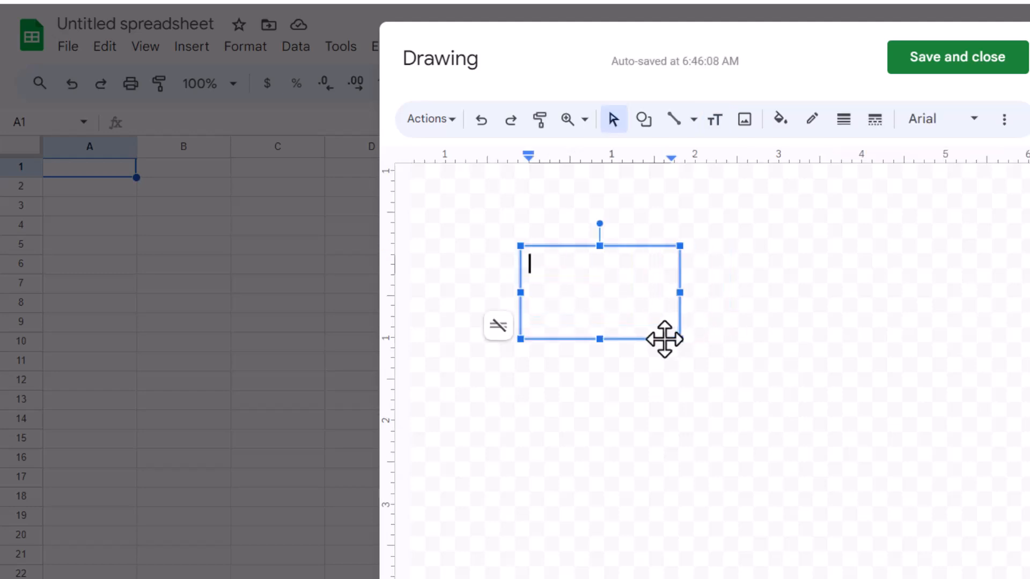
{"action": "type", "text": "THIS IS A TEXT BOX"}
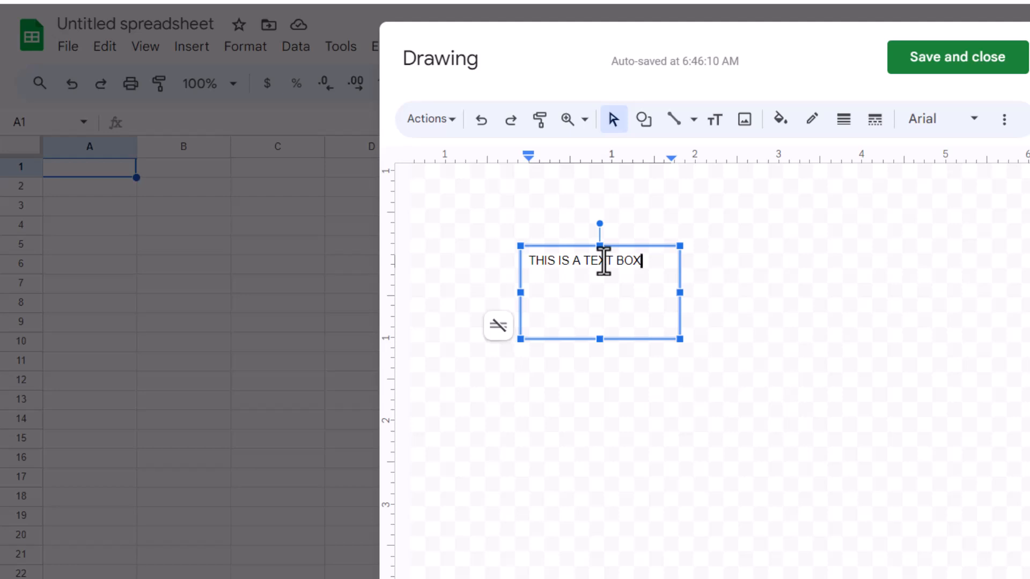
{"action": "mouse_move", "coordinate": [677, 269]}
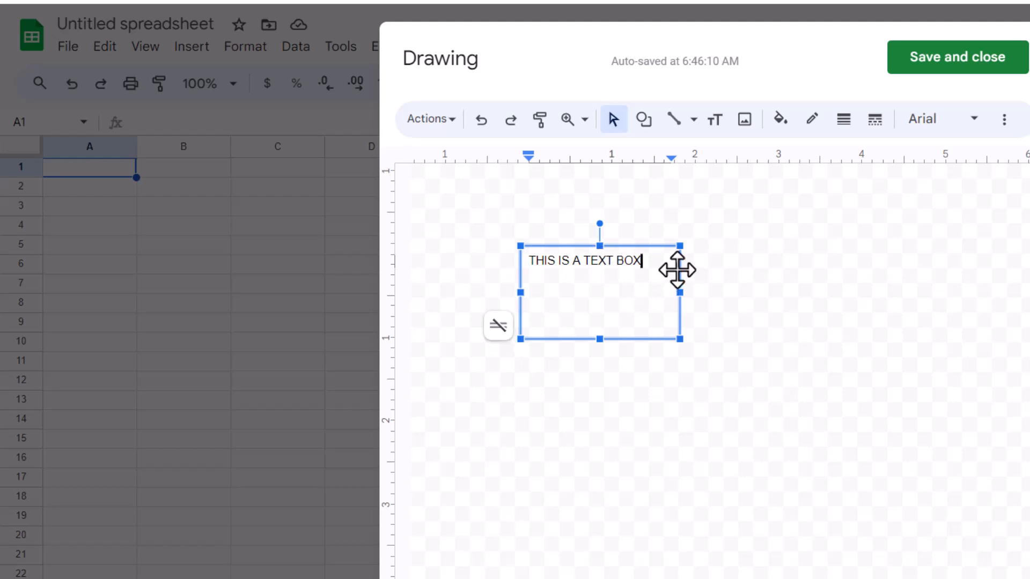
{"action": "left_click_drag", "start_coordinate": [597, 269], "coordinate": [680, 276]}
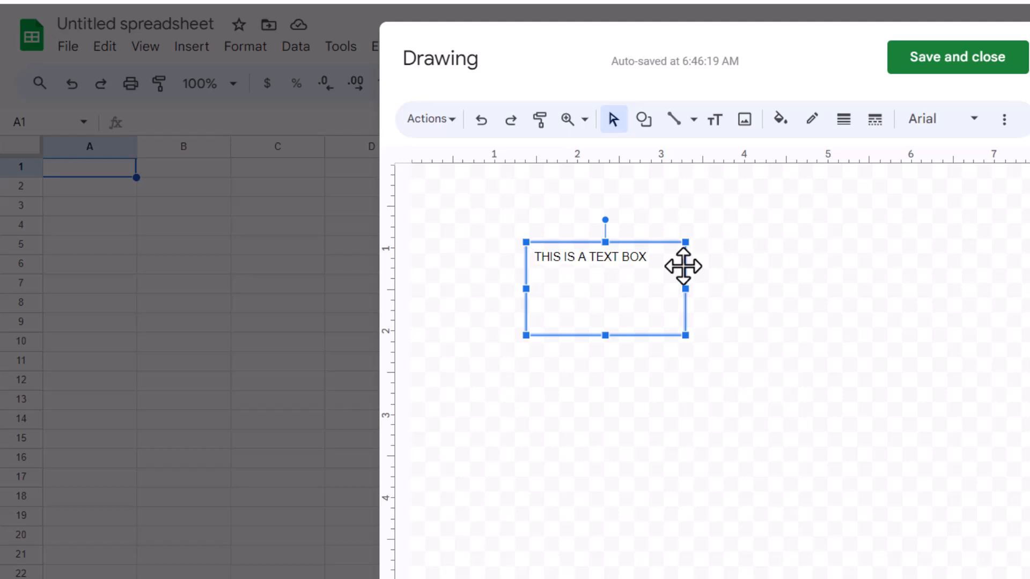
{"action": "mouse_move", "coordinate": [572, 289]}
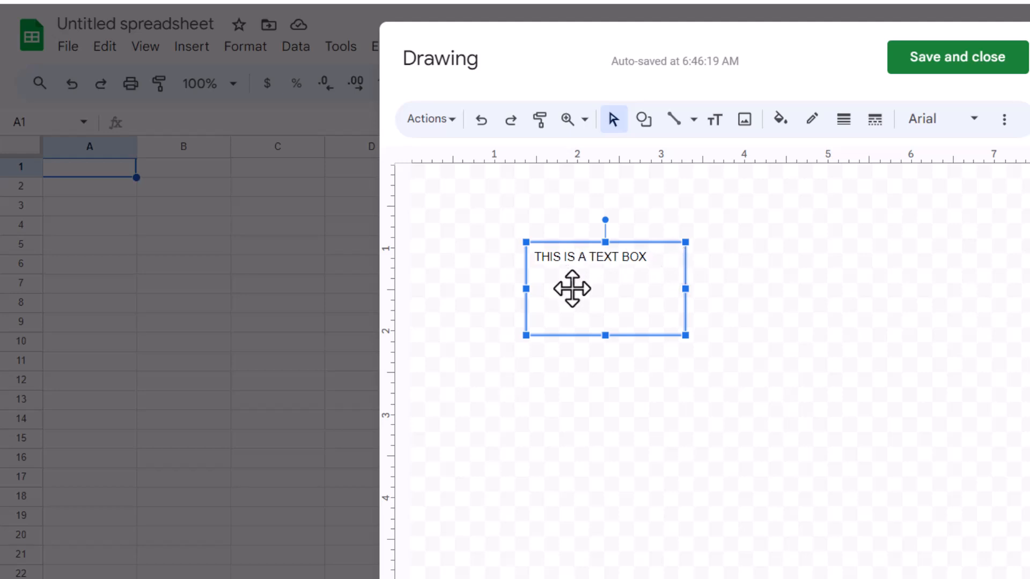
{"action": "mouse_move", "coordinate": [583, 303]}
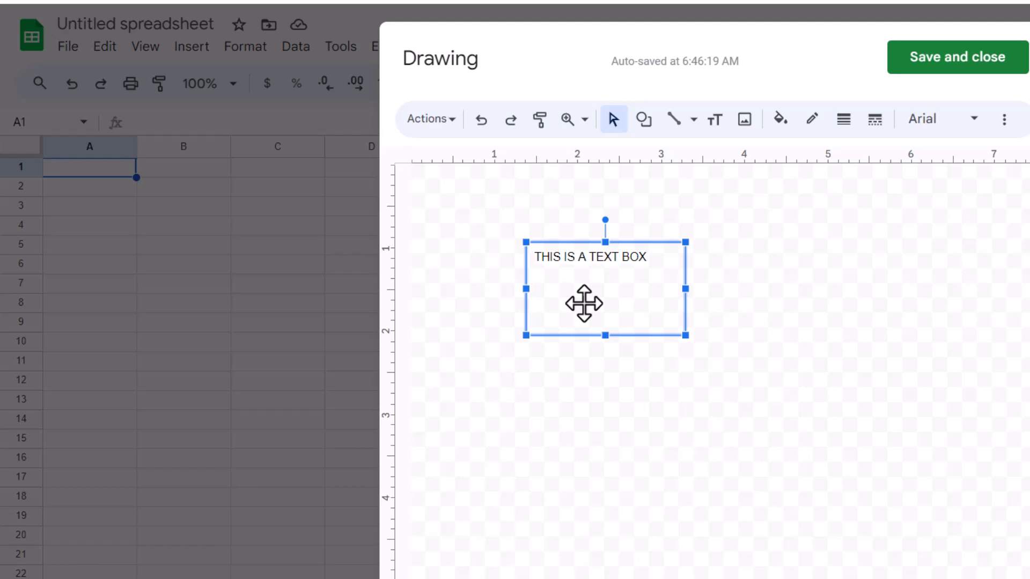
{"action": "mouse_move", "coordinate": [1004, 119]}
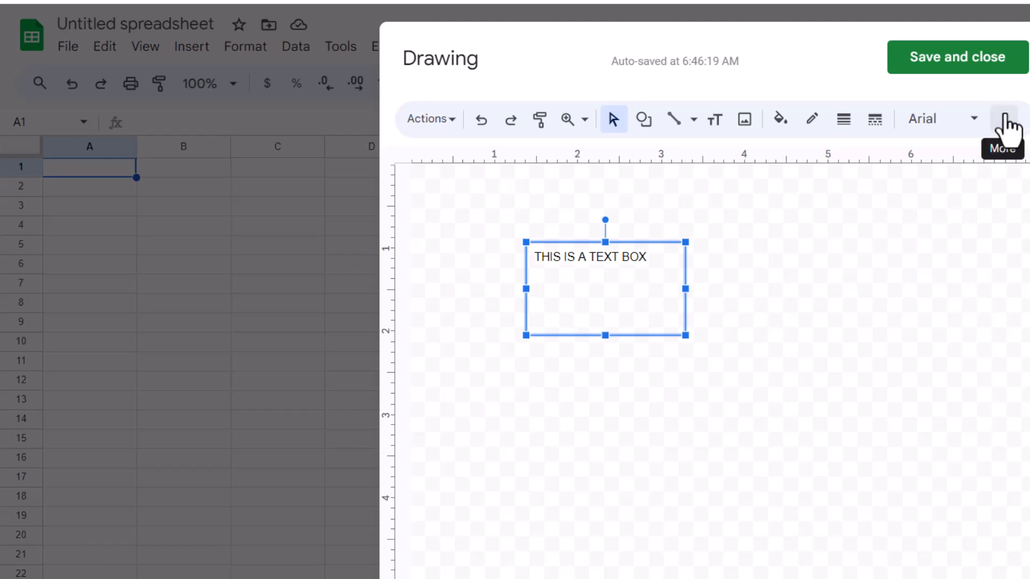
- Enlarge the text box lettering and colour it red via the More formatting options
{"action": "left_click", "coordinate": [1004, 119]}
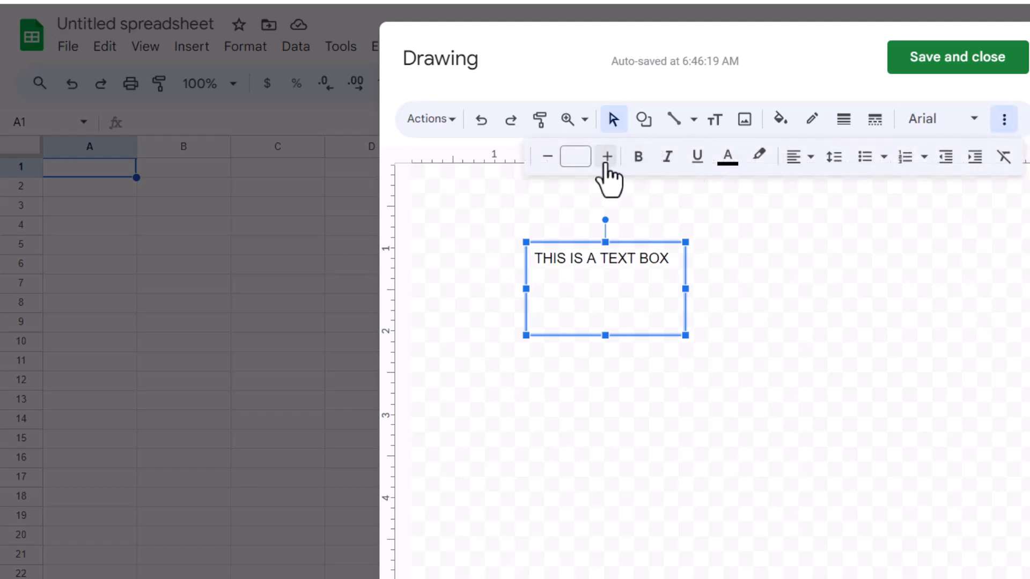
{"action": "left_click", "coordinate": [605, 157]}
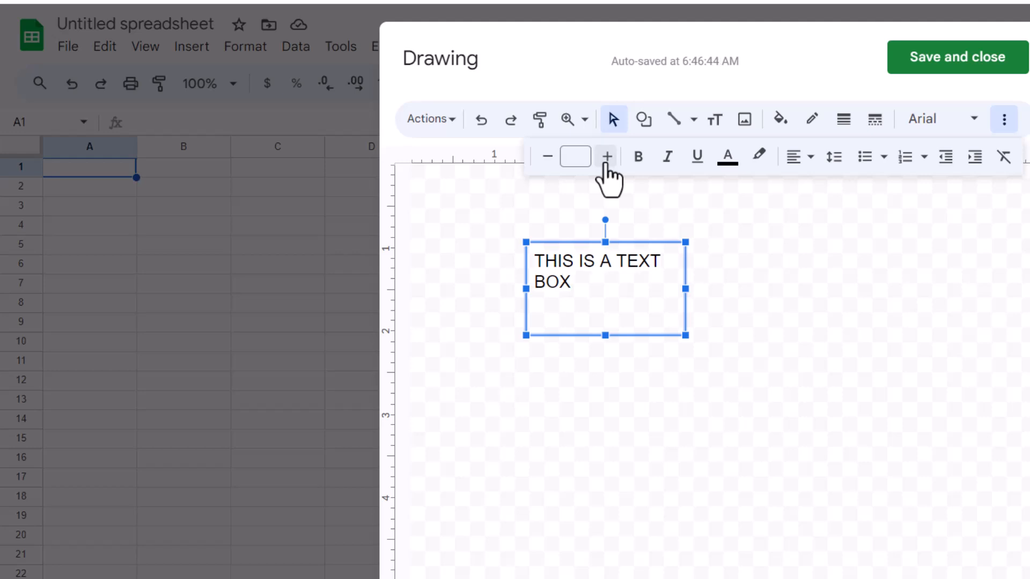
{"action": "left_click", "coordinate": [728, 157]}
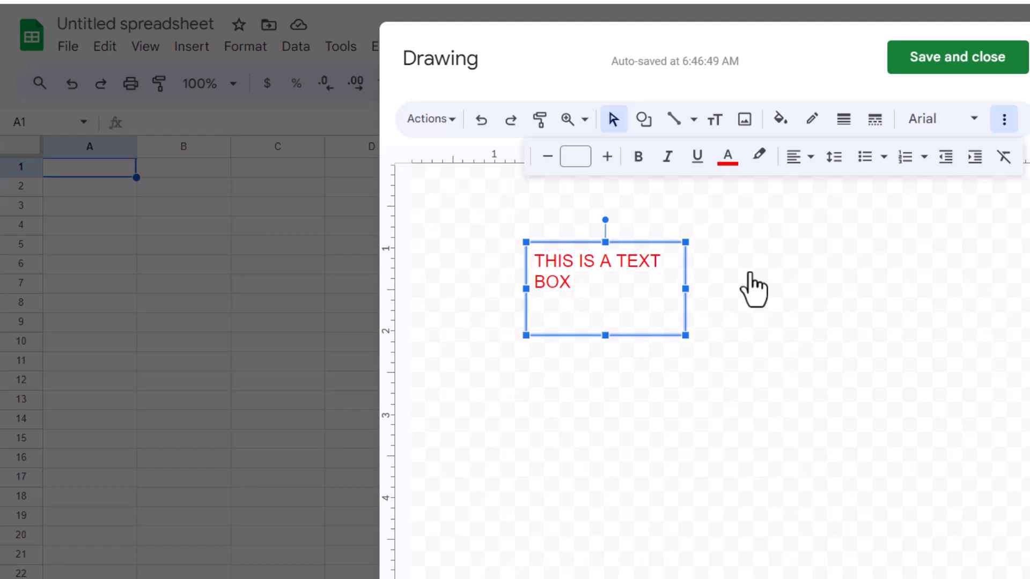
{"action": "mouse_move", "coordinate": [686, 288]}
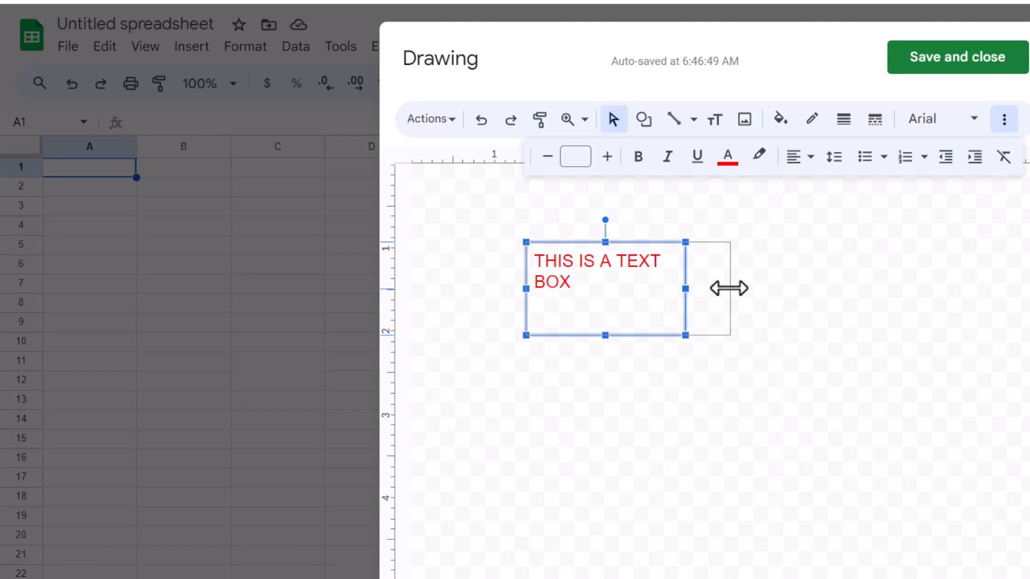
- Resize the text box so the red text fits on one line
{"action": "left_click_drag", "start_coordinate": [686, 287], "coordinate": [729, 287]}
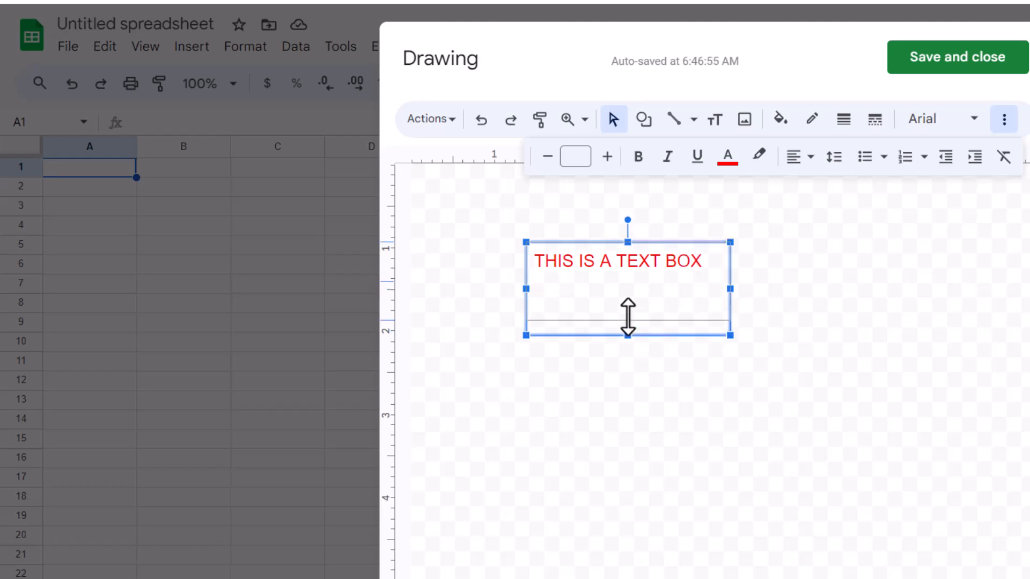
{"action": "left_click_drag", "start_coordinate": [628, 334], "coordinate": [628, 283]}
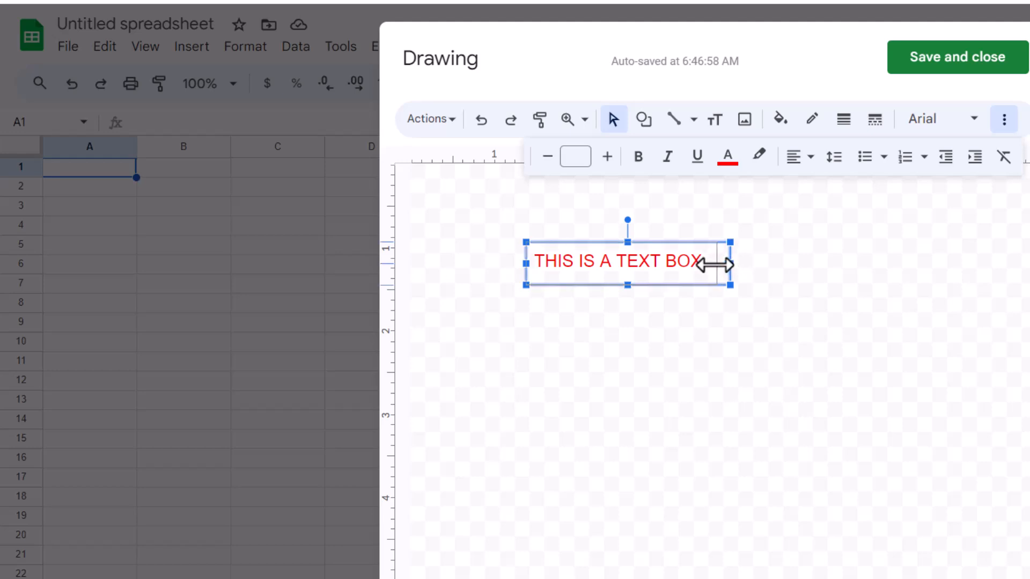
{"action": "left_click_drag", "start_coordinate": [730, 264], "coordinate": [712, 264]}
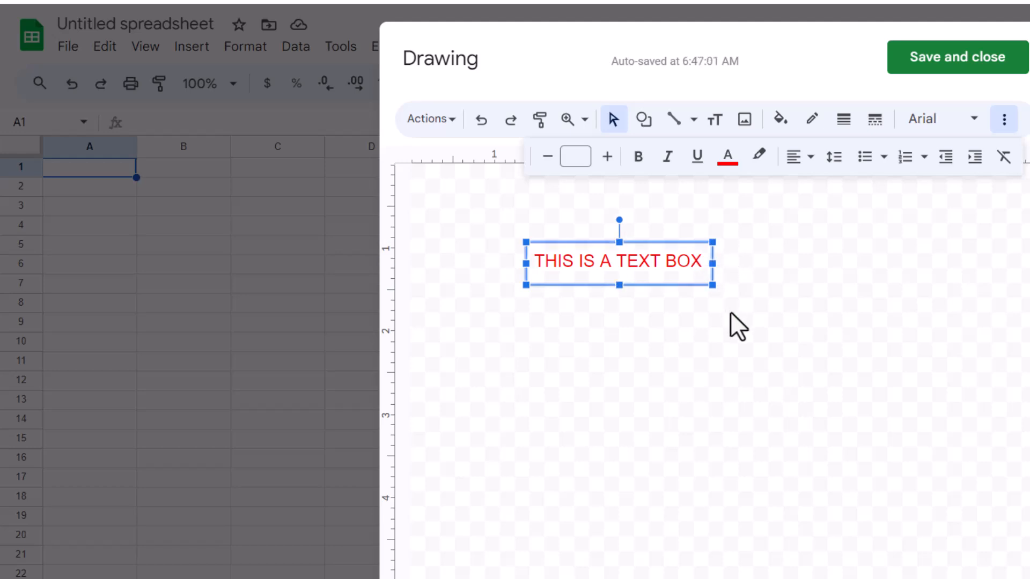
- Make the text bold and centre it within the box
{"action": "left_click", "coordinate": [637, 156]}
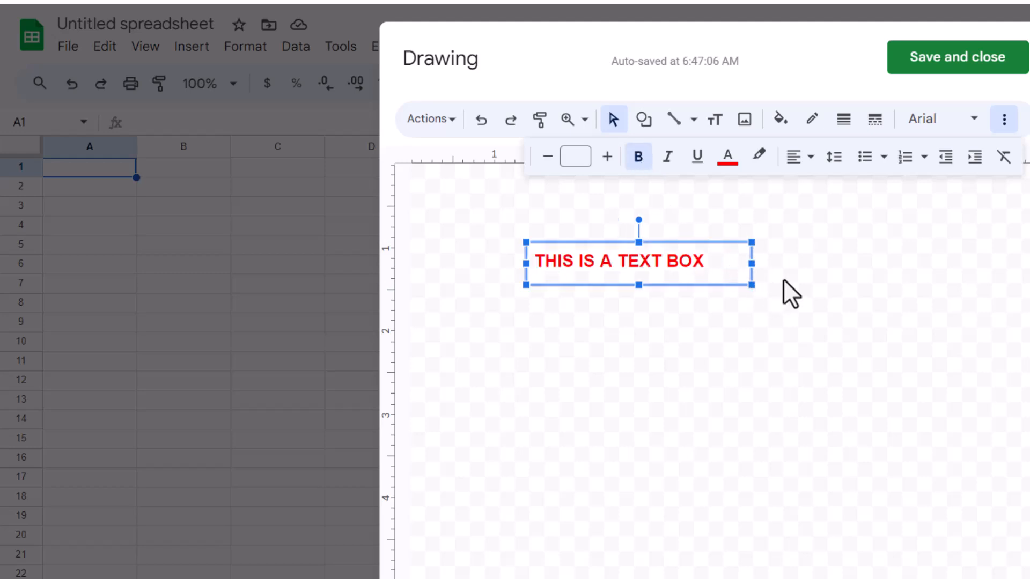
{"action": "left_click", "coordinate": [796, 156]}
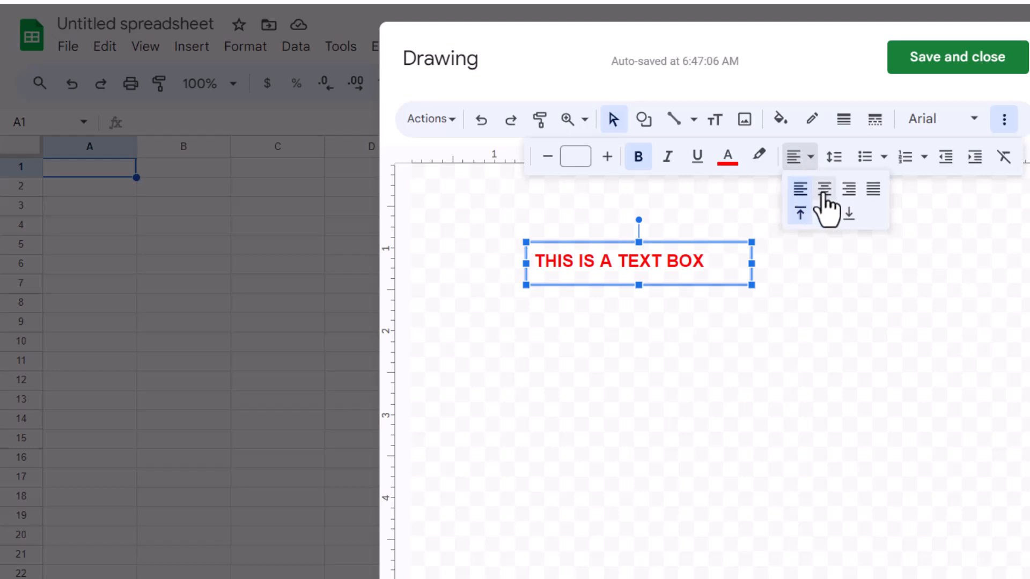
{"action": "mouse_move", "coordinate": [829, 209]}
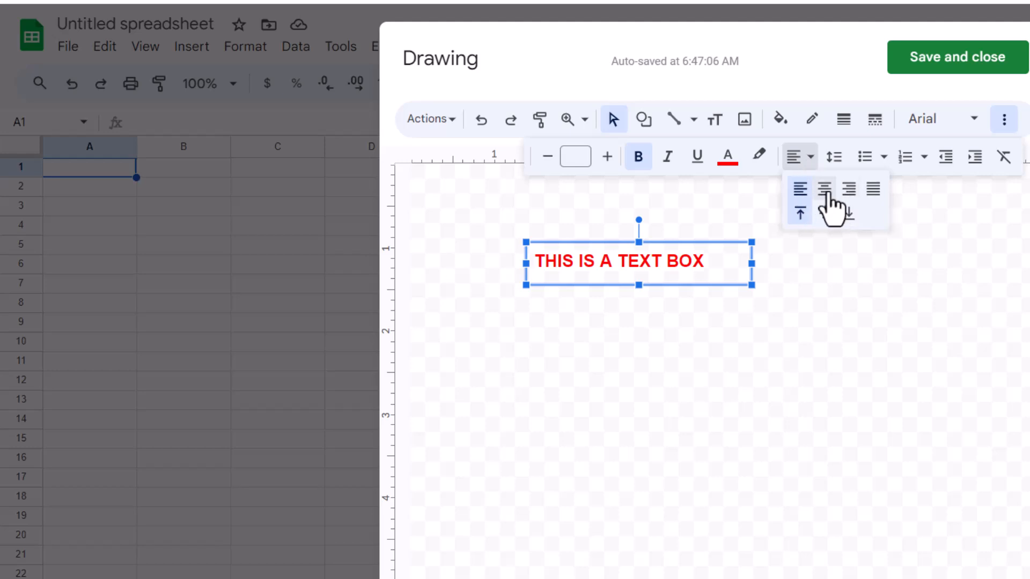
{"action": "left_click", "coordinate": [824, 190]}
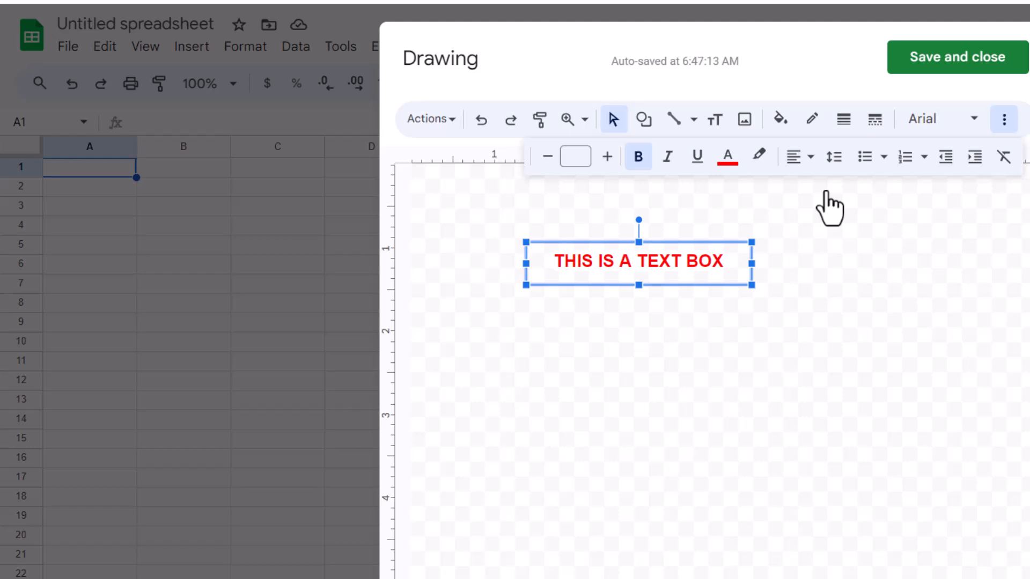
{"action": "mouse_move", "coordinate": [830, 194]}
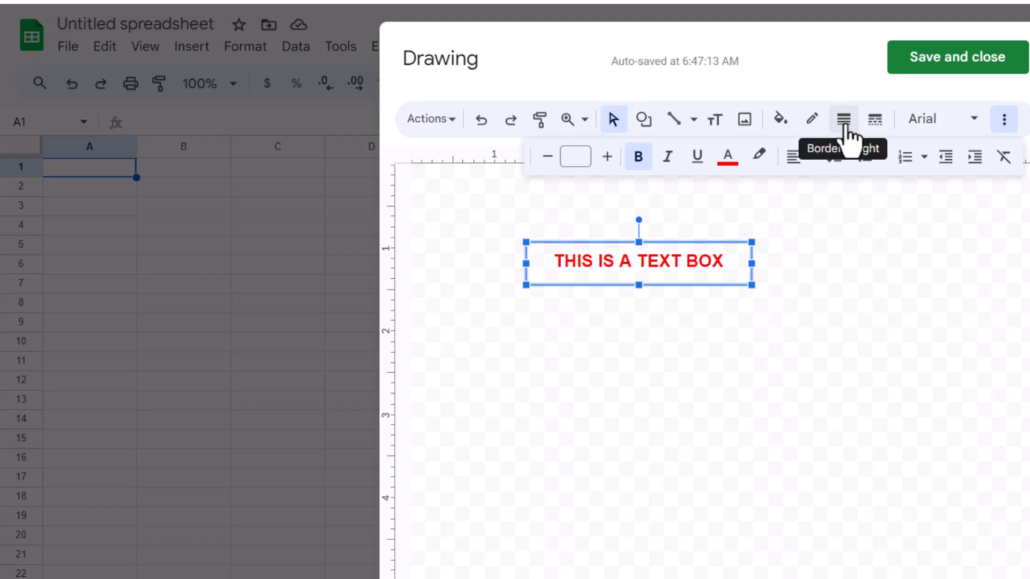
- Give the text box a 4px blue dashed border
{"action": "left_click", "coordinate": [843, 119]}
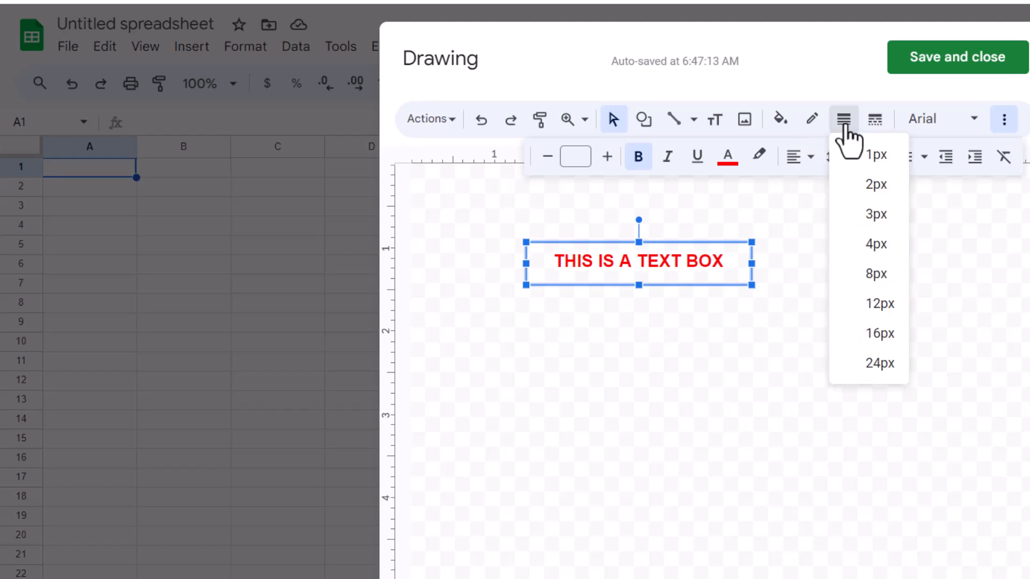
{"action": "mouse_move", "coordinate": [870, 157]}
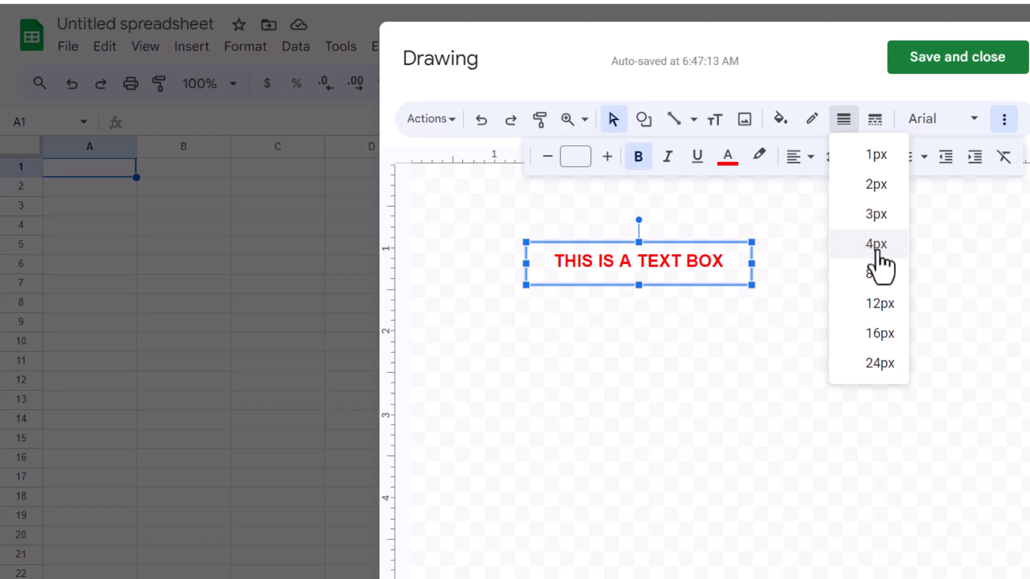
{"action": "left_click", "coordinate": [876, 245]}
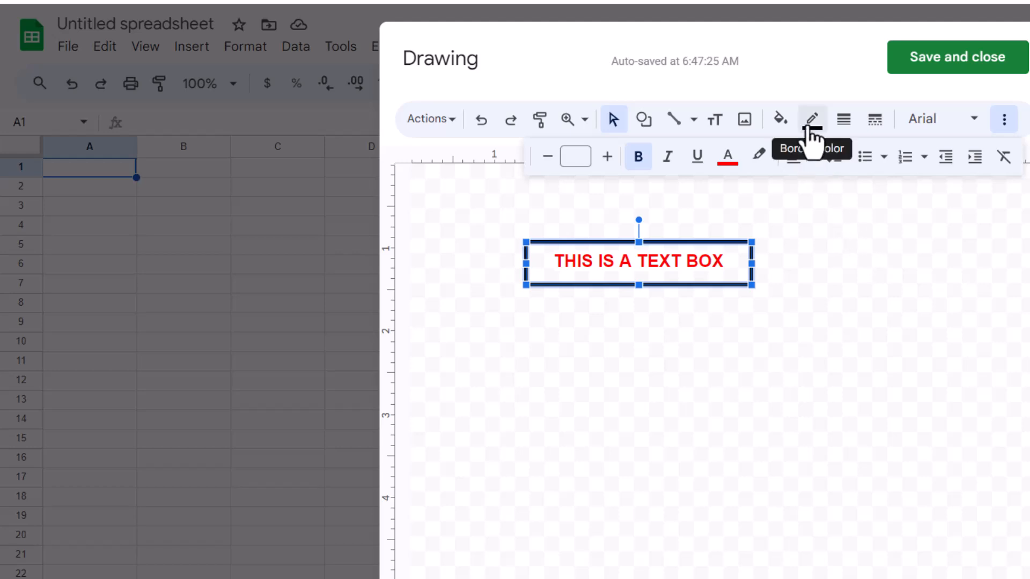
{"action": "left_click", "coordinate": [812, 119]}
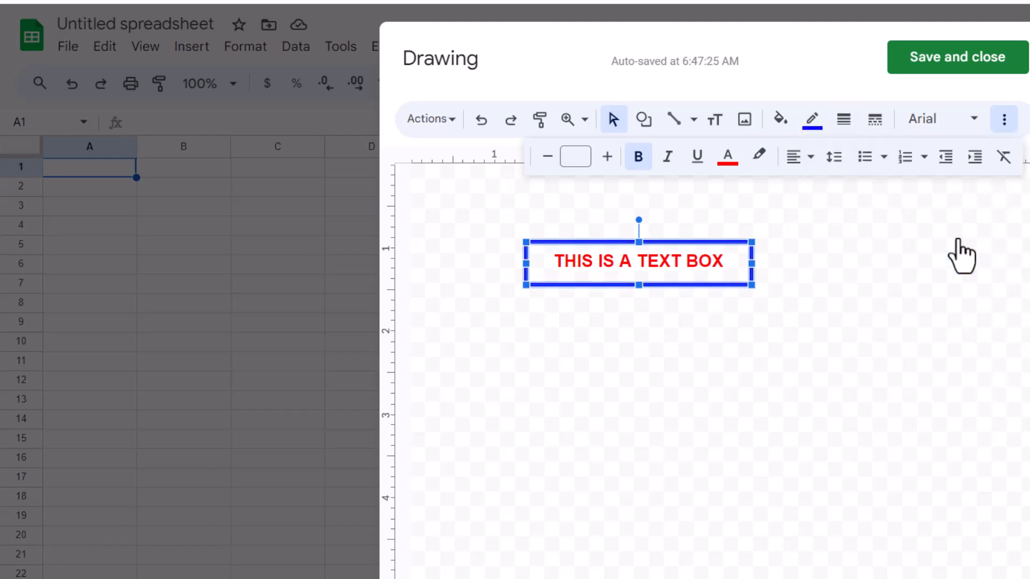
{"action": "mouse_move", "coordinate": [953, 256]}
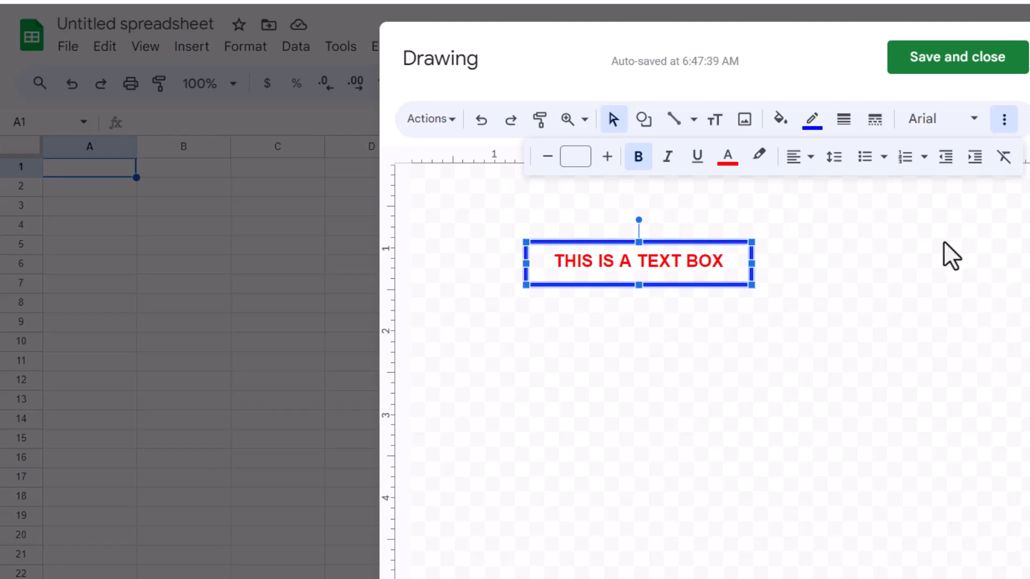
{"action": "mouse_move", "coordinate": [839, 289]}
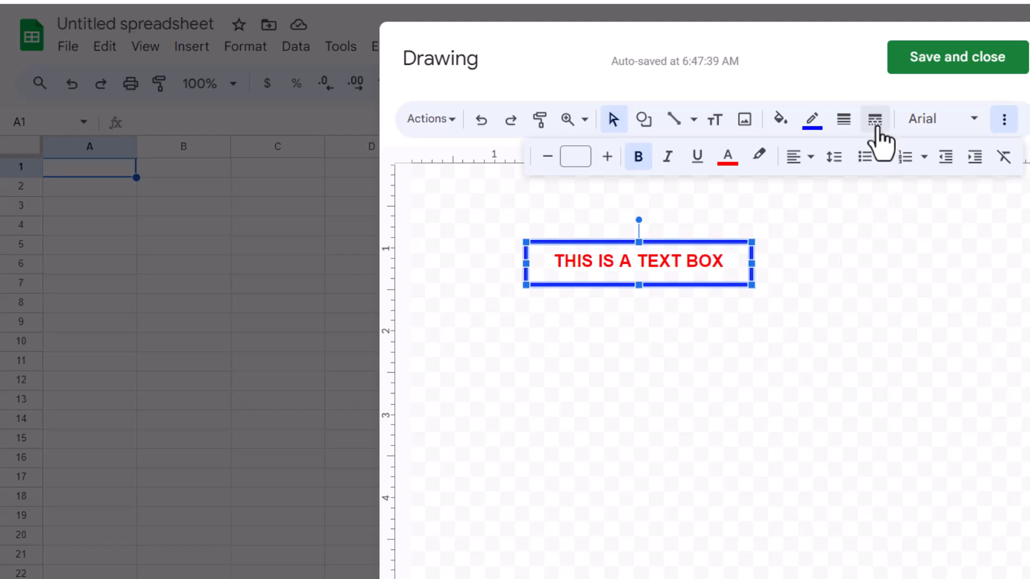
{"action": "mouse_move", "coordinate": [875, 119]}
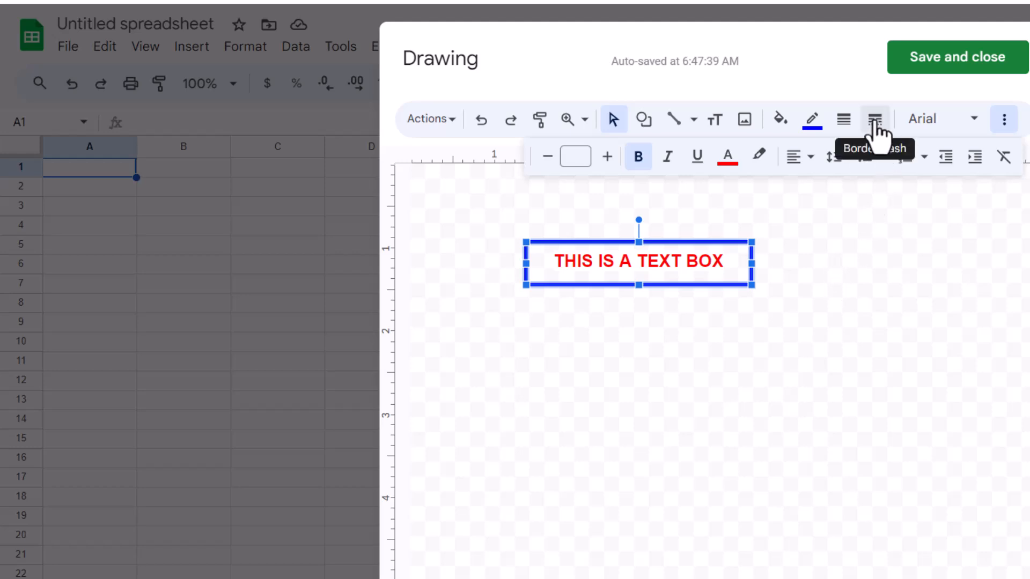
{"action": "left_click", "coordinate": [874, 120]}
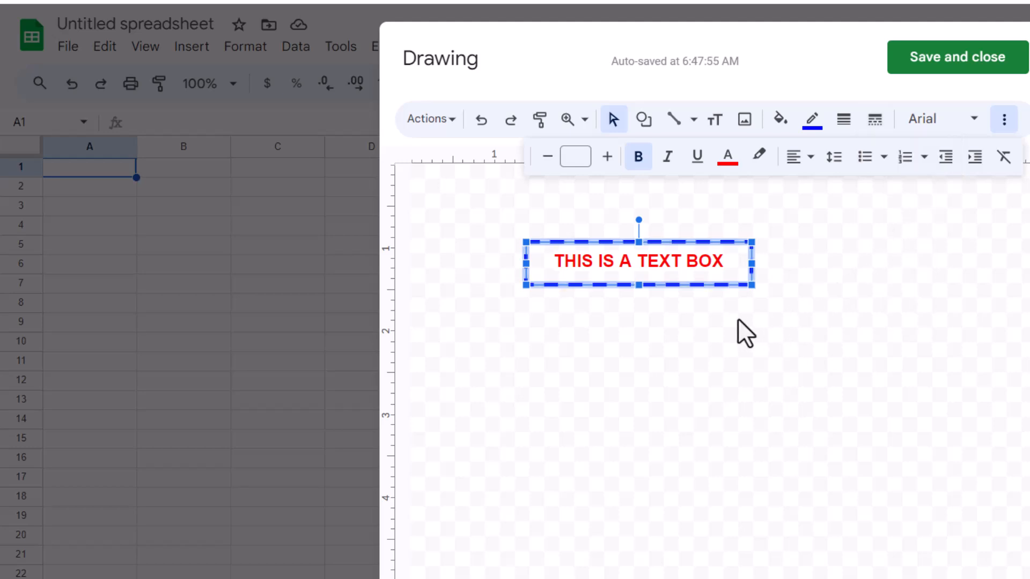
{"action": "mouse_move", "coordinate": [662, 313]}
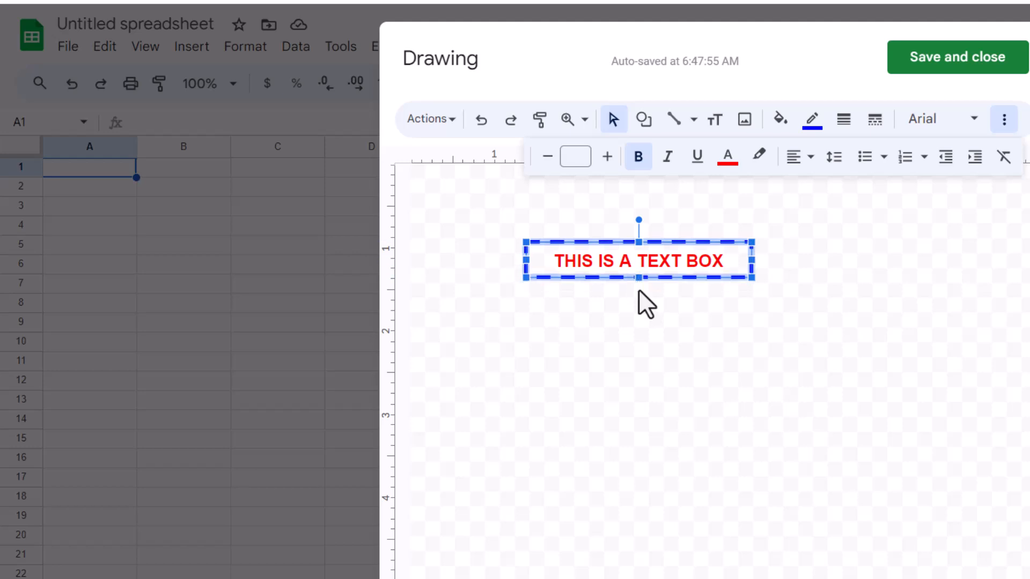
{"action": "mouse_move", "coordinate": [650, 312]}
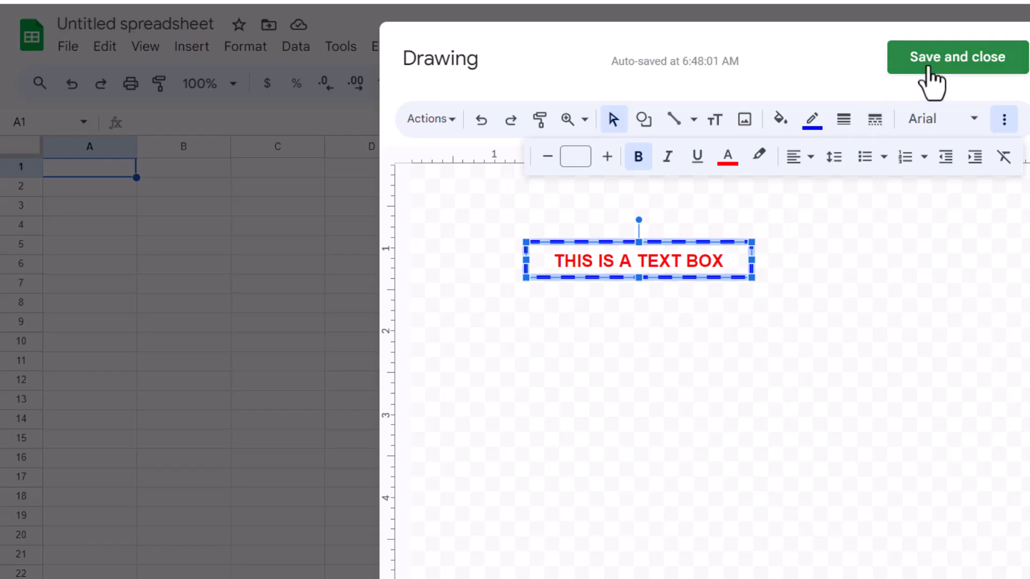
- Save the drawing onto the sheet and move it down to rows 4–5
{"action": "left_click", "coordinate": [956, 56]}
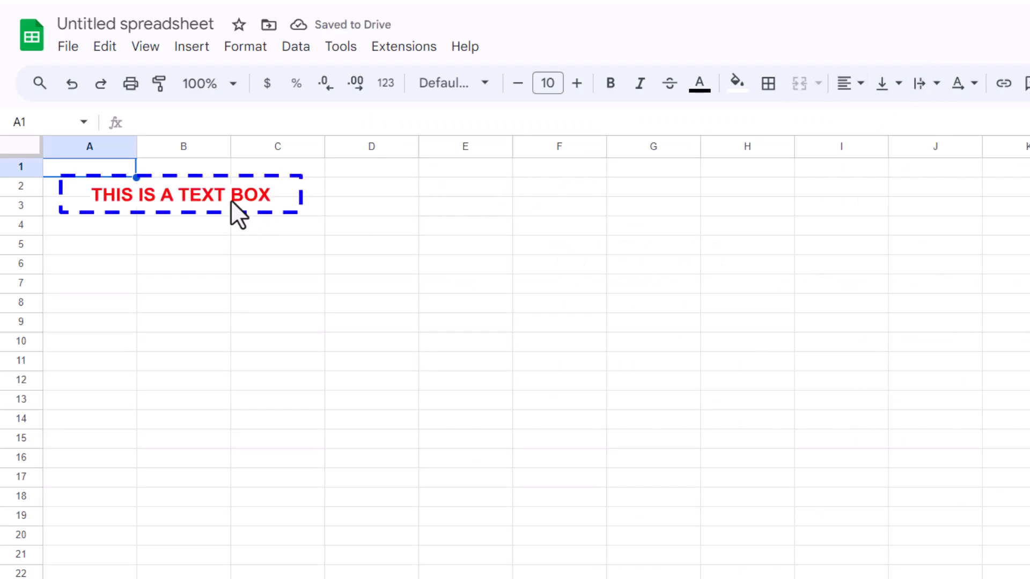
{"action": "left_click", "coordinate": [180, 194]}
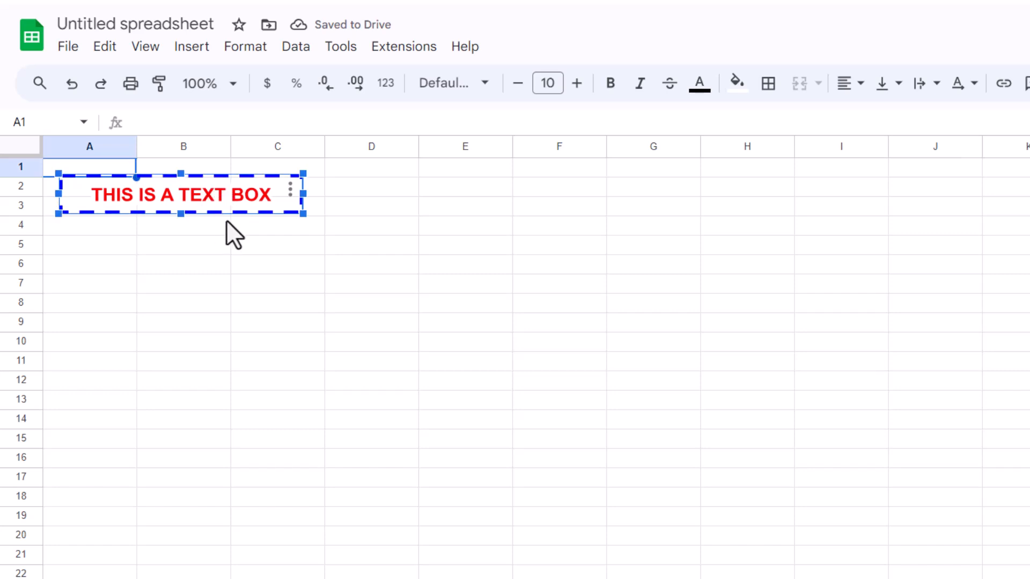
{"action": "mouse_move", "coordinate": [250, 246]}
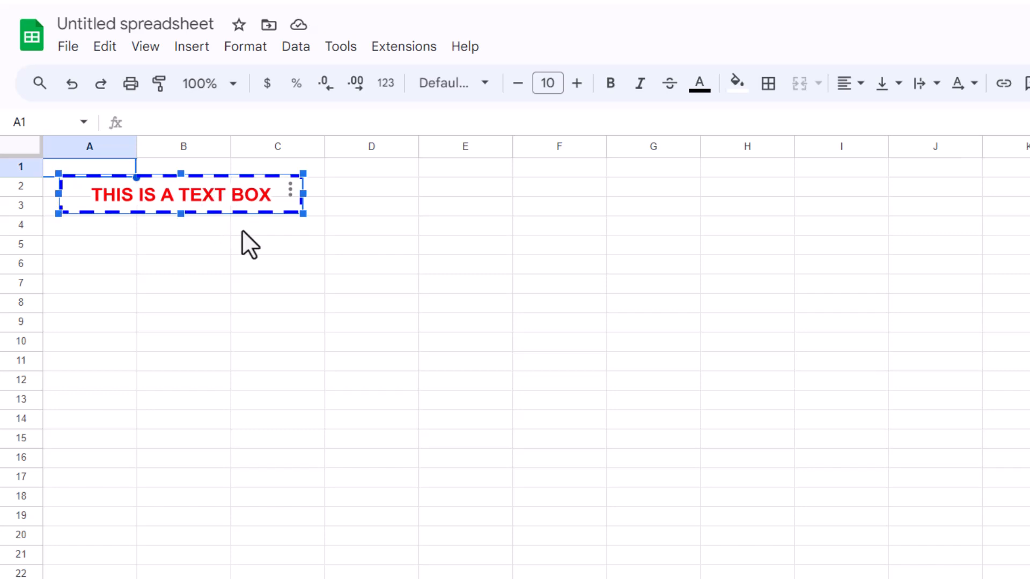
{"action": "left_click_drag", "start_coordinate": [180, 194], "coordinate": [262, 195]}
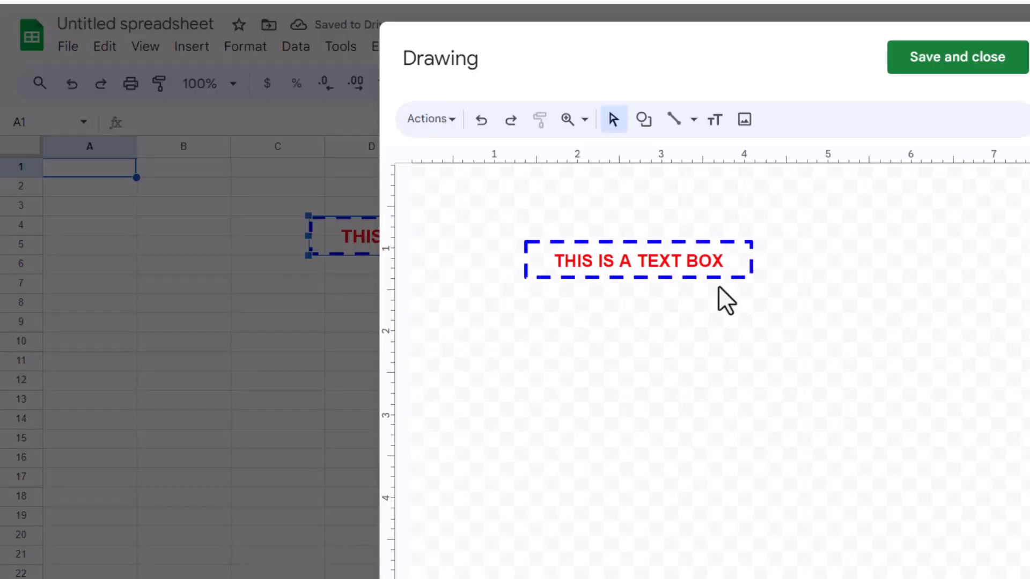
{"action": "mouse_move", "coordinate": [792, 253]}
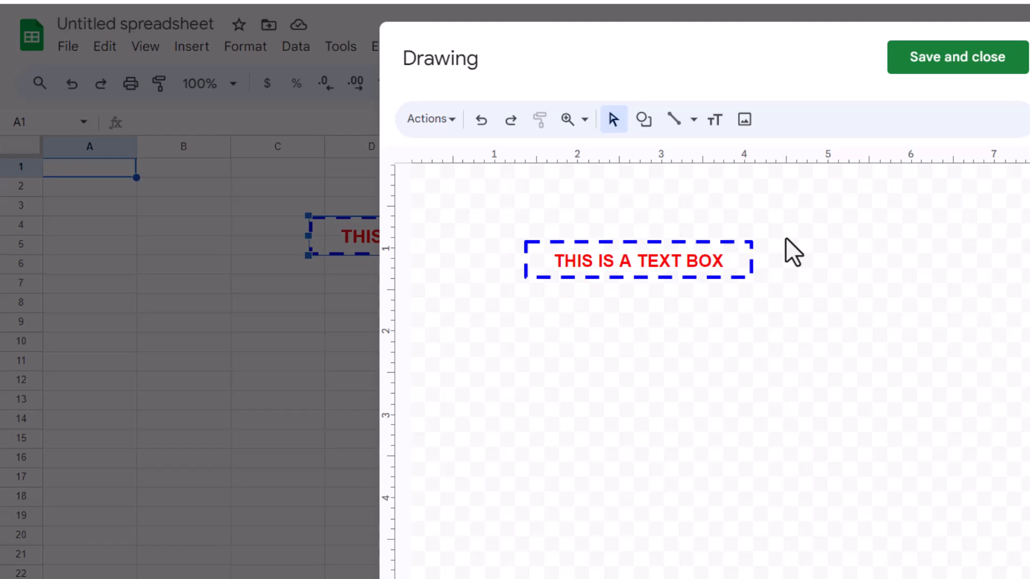